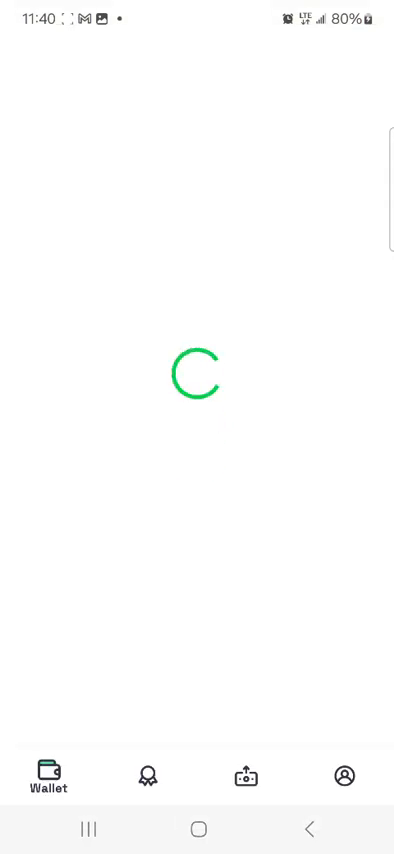
Capture a screenshot of Branch's Reported Hours list showing Thu, Feb 29 at 5.38 hrs
click(244, 776)
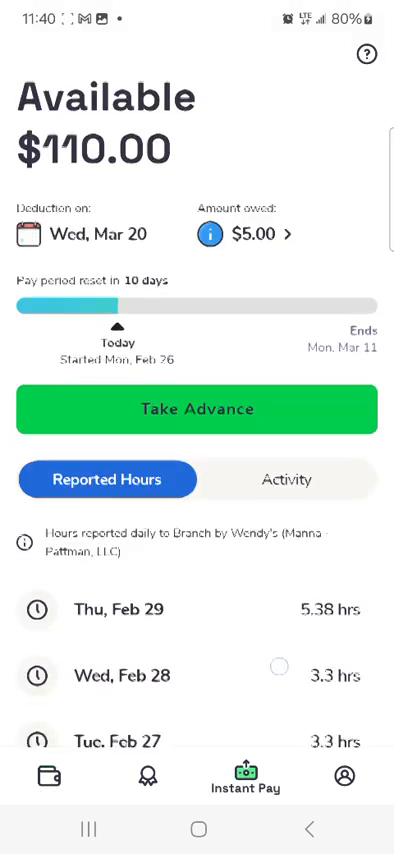
scroll(up, 3)
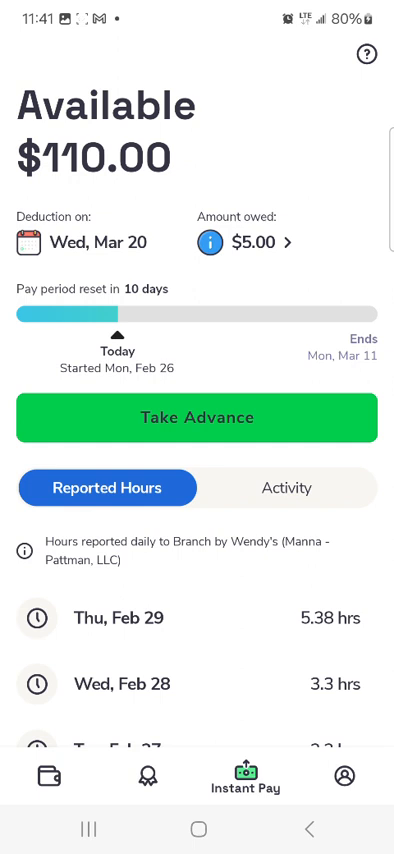
scroll(up, 3)
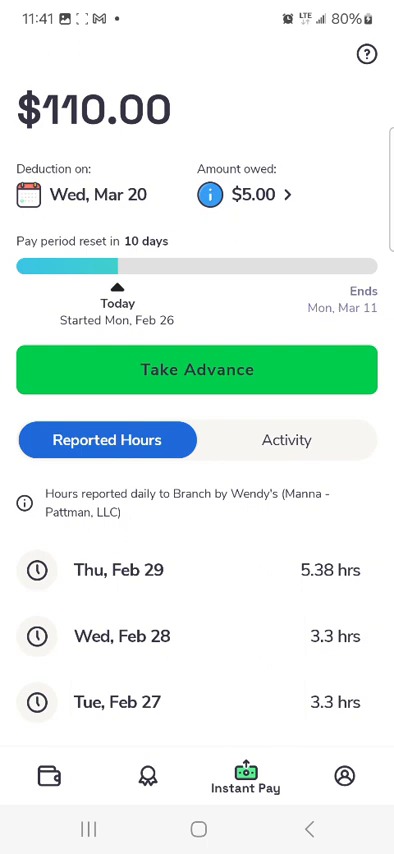
key(screenshot)
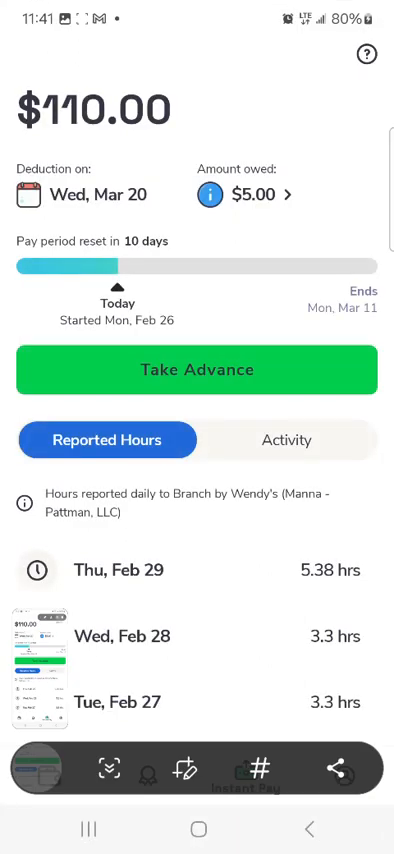
scroll(up, 3)
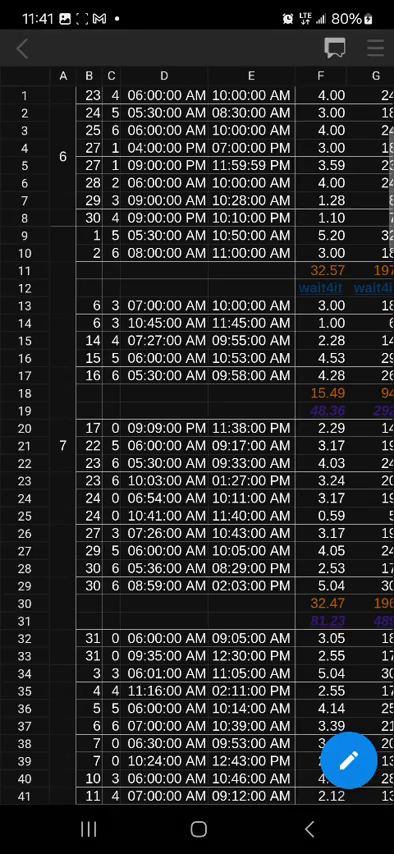
Scroll the 2023 sheet to its last filled rows around 337 with 5.38 hours and $75.32
scroll(down, 3)
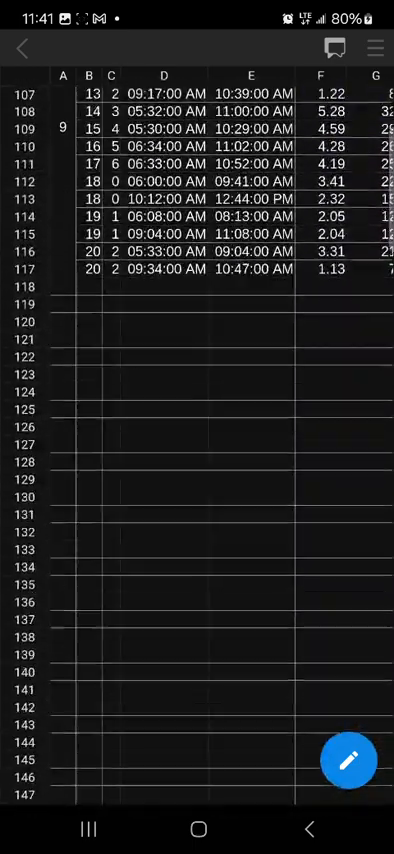
scroll(down, 3)
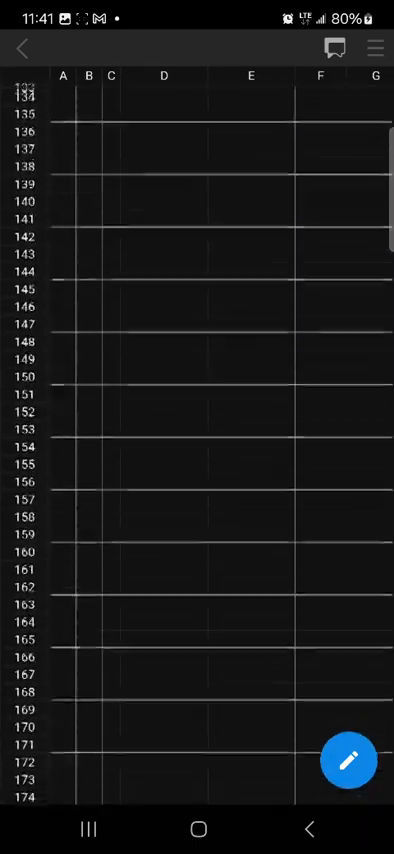
scroll(down, 3)
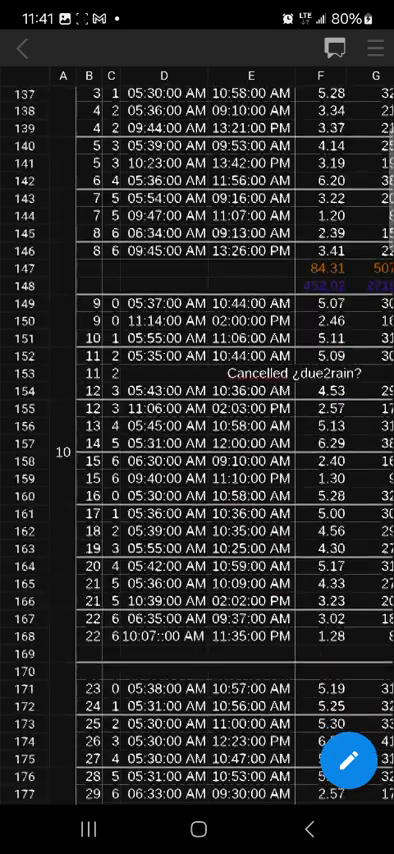
scroll(down, 3)
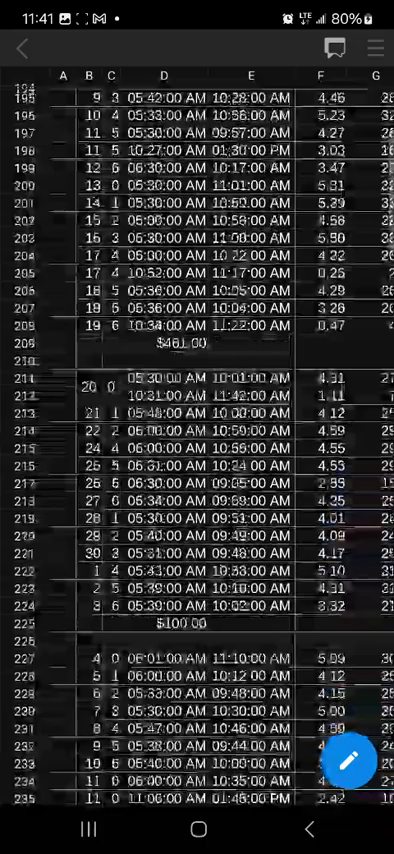
scroll(down, 3)
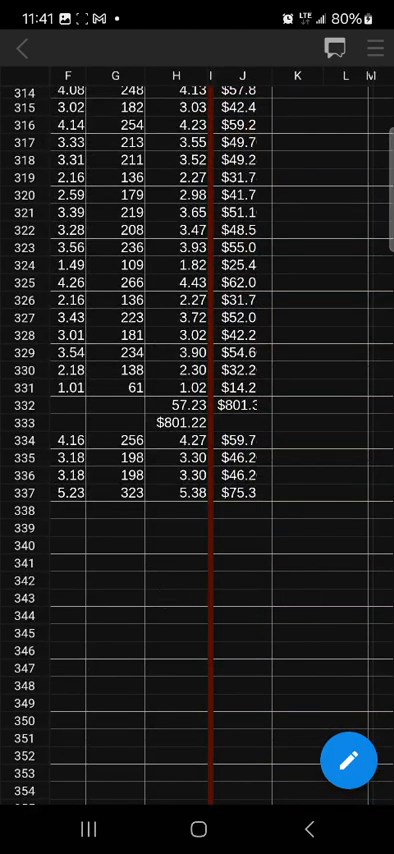
scroll(right, 3)
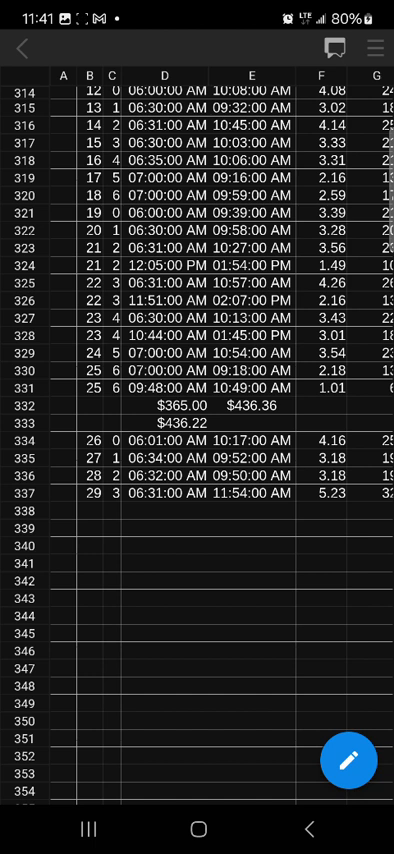
scroll(right, 3)
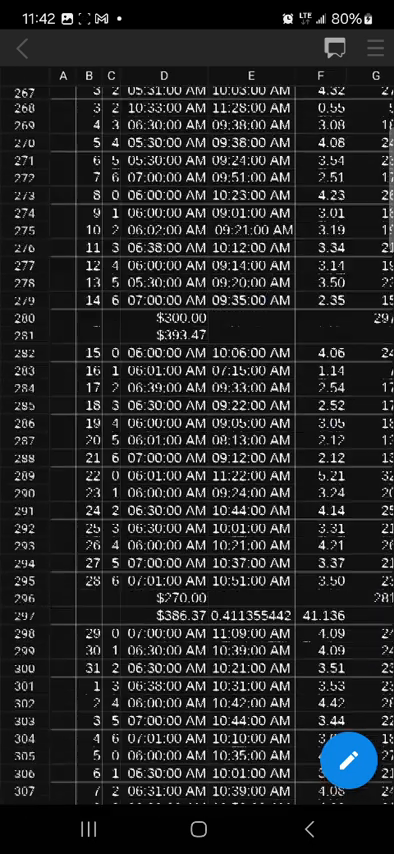
scroll(down, 3)
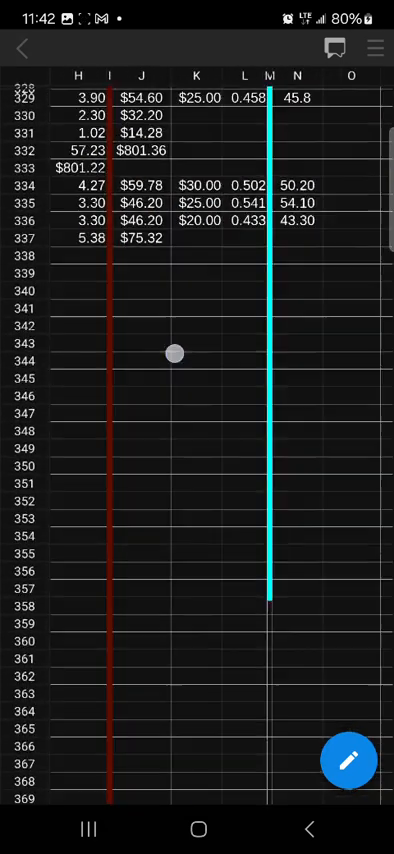
Enter 35 in K337 and the ratio formula =35/75.32 in L337, giving 0.465
click(176, 352)
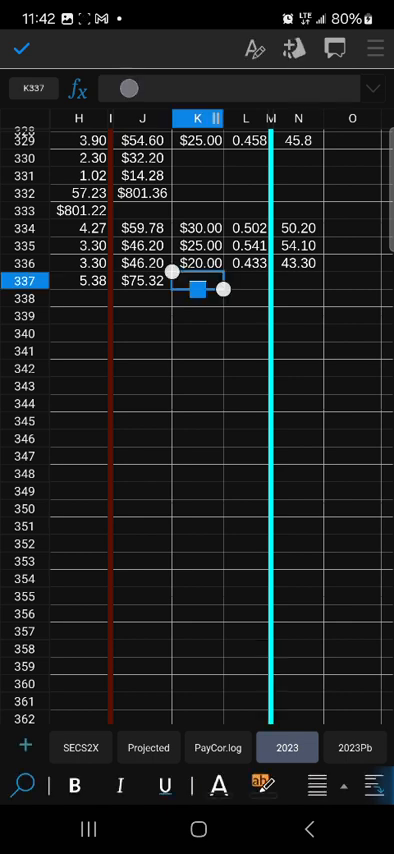
text(35.00)
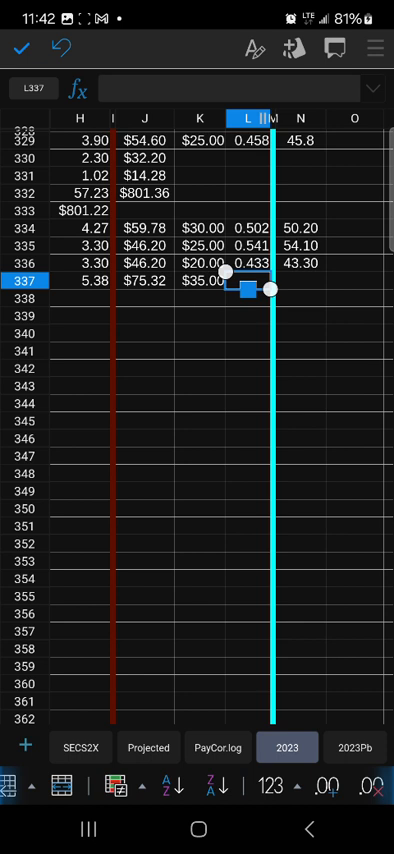
click(248, 280)
text(=35/)
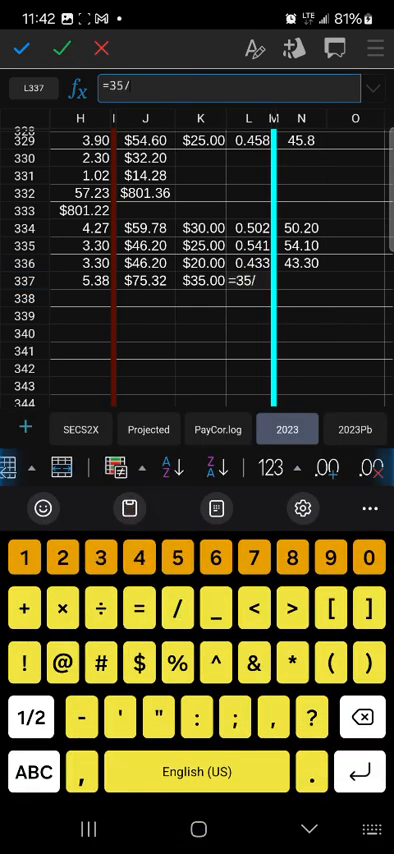
text(75)
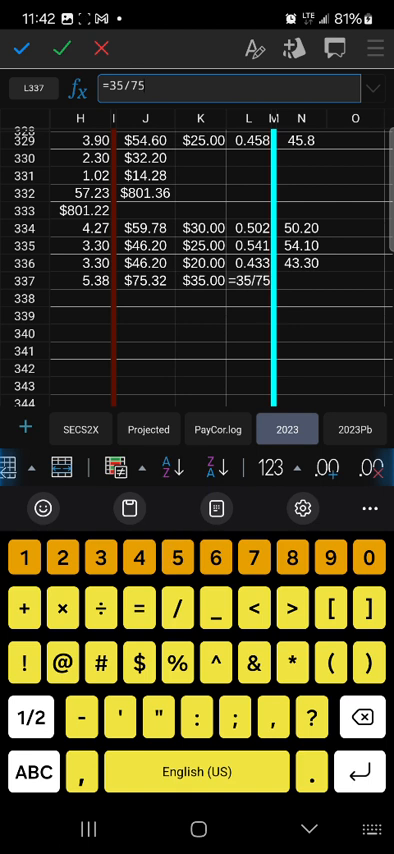
text(.32)
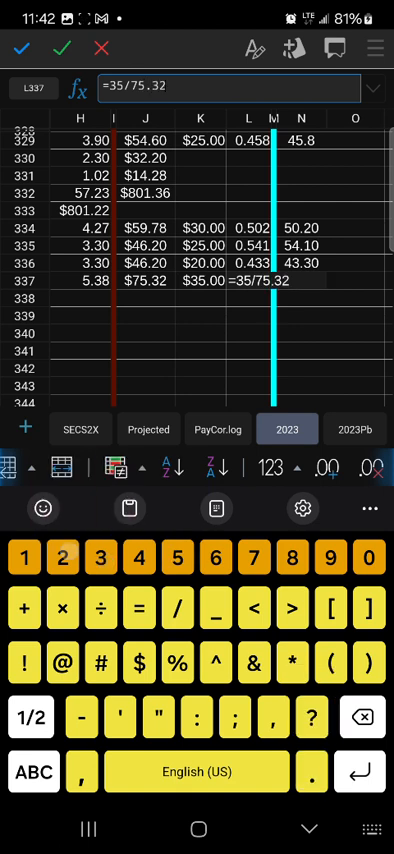
key(Return)
text(=0.4)
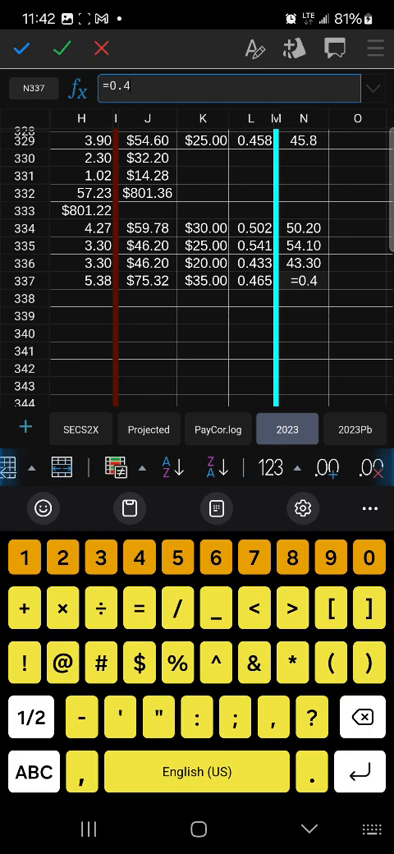
Enter =0.465*100 in N337 to show the ratio as 46.5
text(65*1)
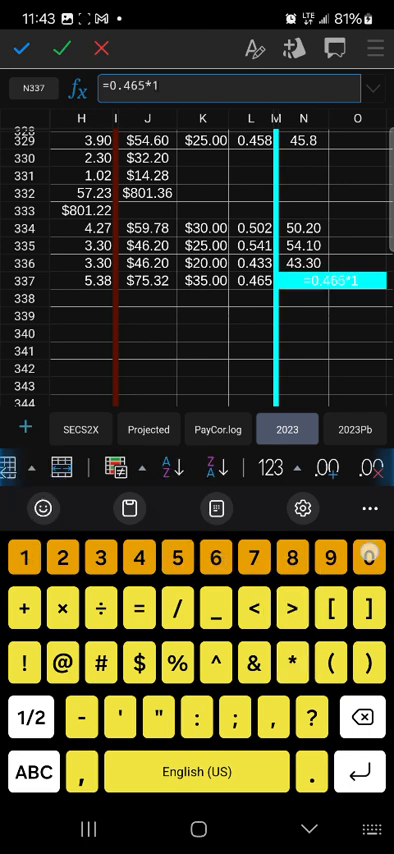
text(00)
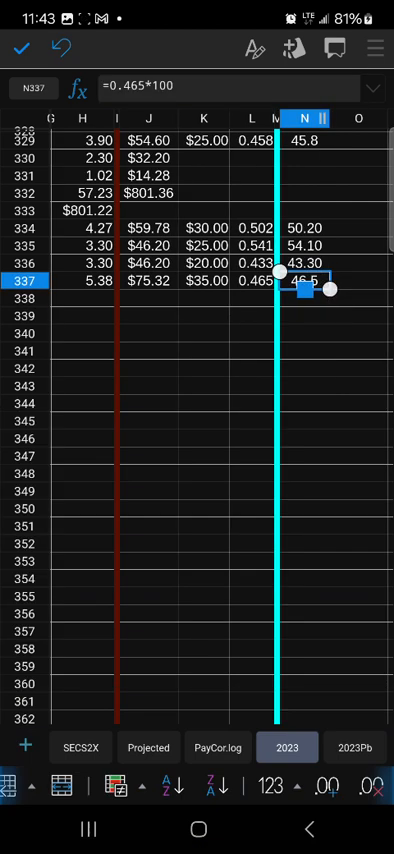
scroll(left, 3)
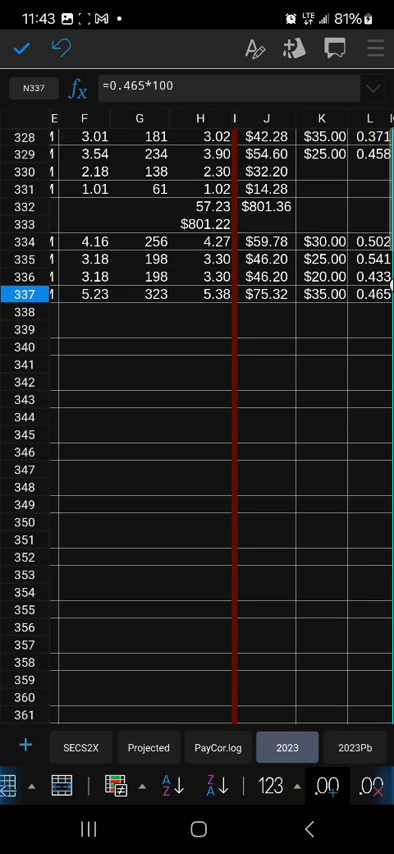
Scroll down the shift log to its most recent rows at the bottom of the sheet
scroll(left, 3)
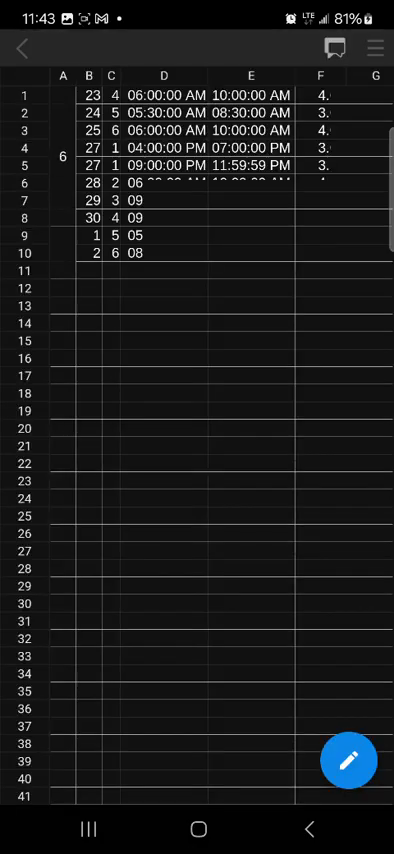
scroll(down, 3)
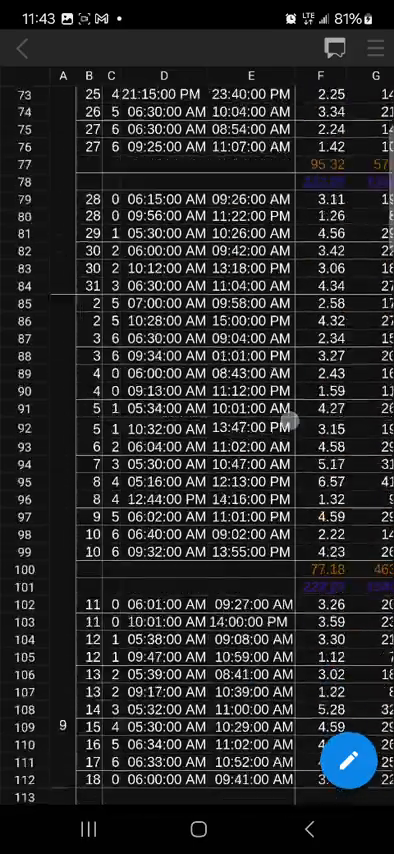
scroll(down, 3)
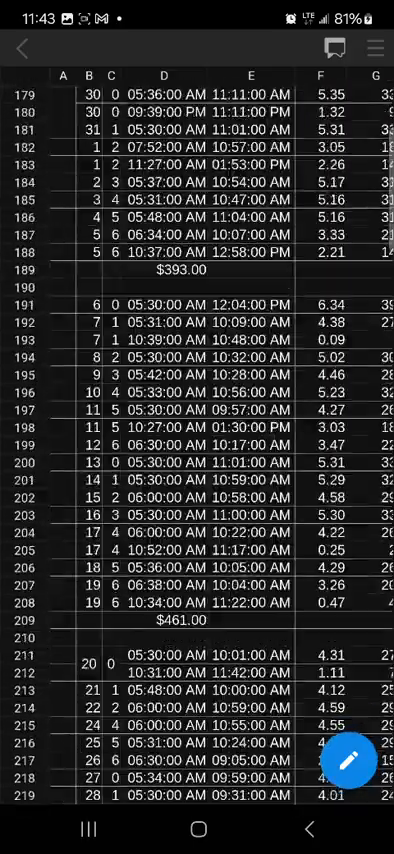
scroll(down, 3)
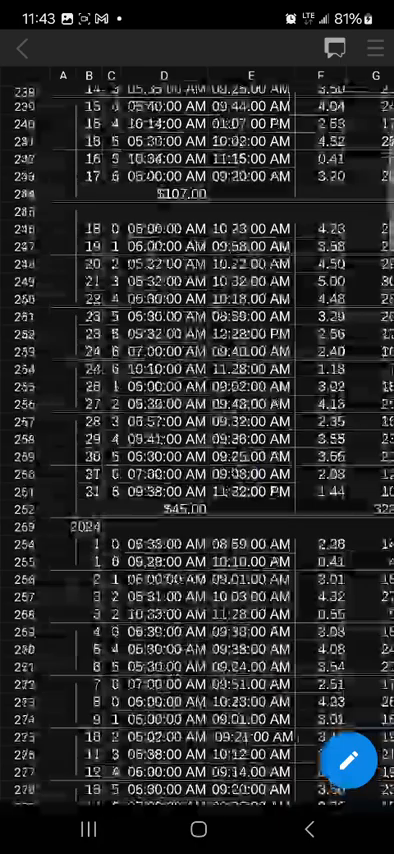
scroll(down, 3)
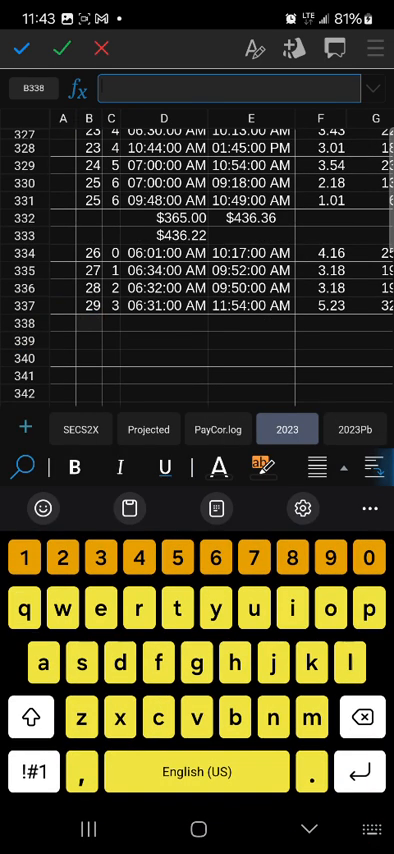
Enter day 1, 4, 06:30 AM, 10:45 AM and 4.15 in the new row 338
text(1)
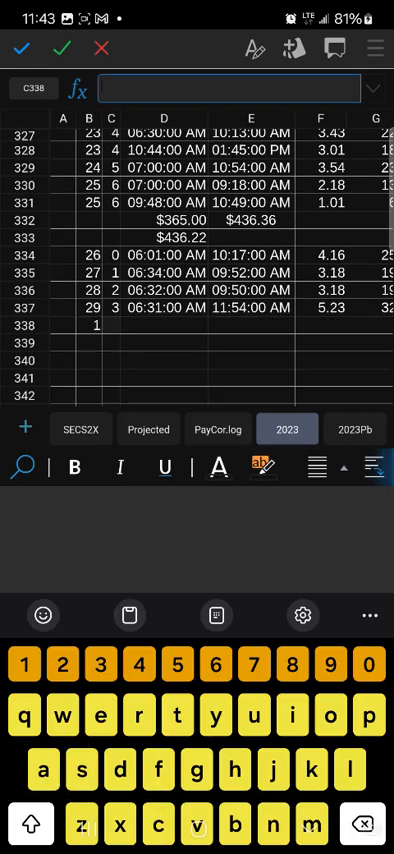
text(4)
click(166, 326)
text(06:30:00 AM)
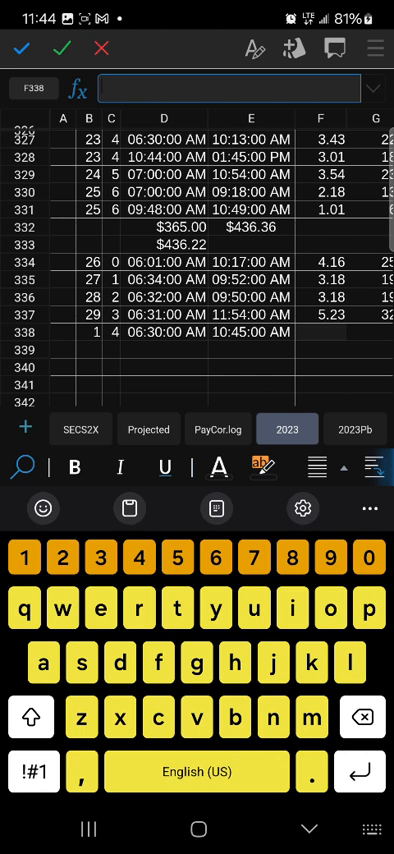
text(4.1)
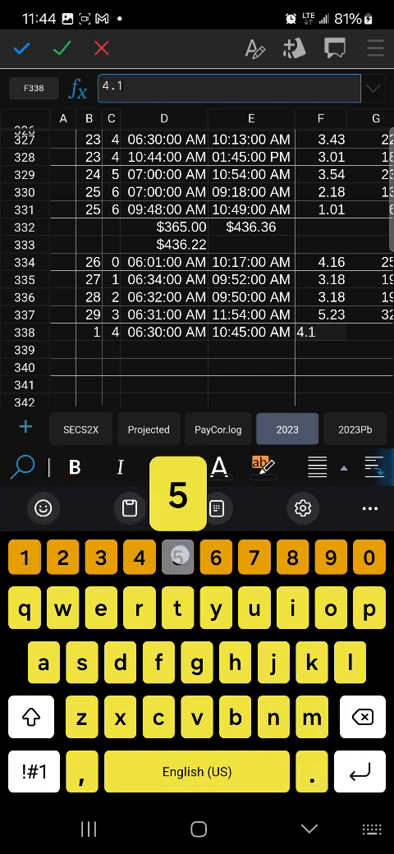
key(Enter)
text(=4)
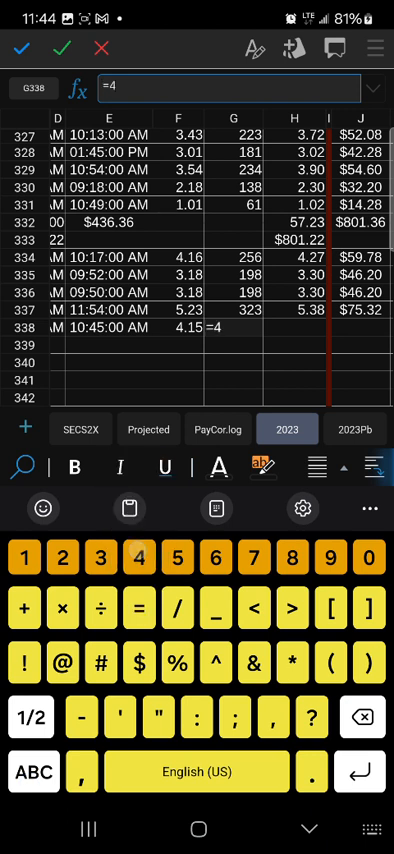
Add the =4*60+15 minutes and =(4*60+15)/60 hours formulas, giving 255 and 4.25
text(*60)
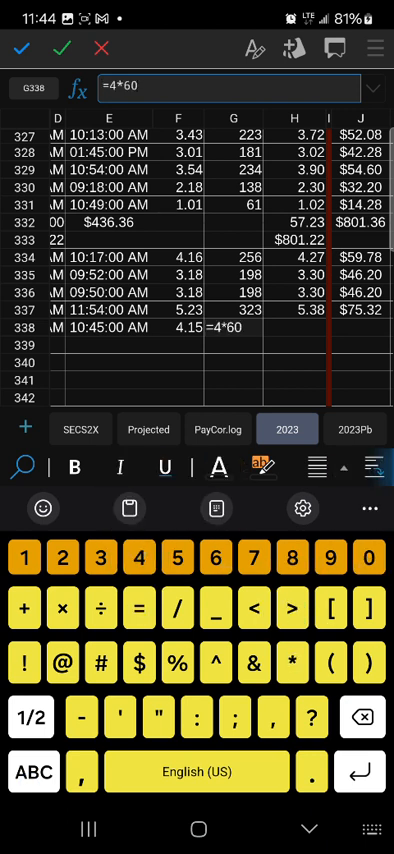
text(+15)
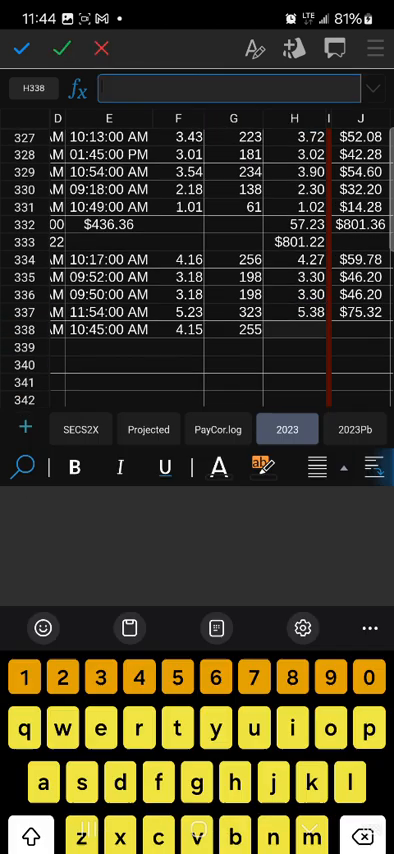
text(=()
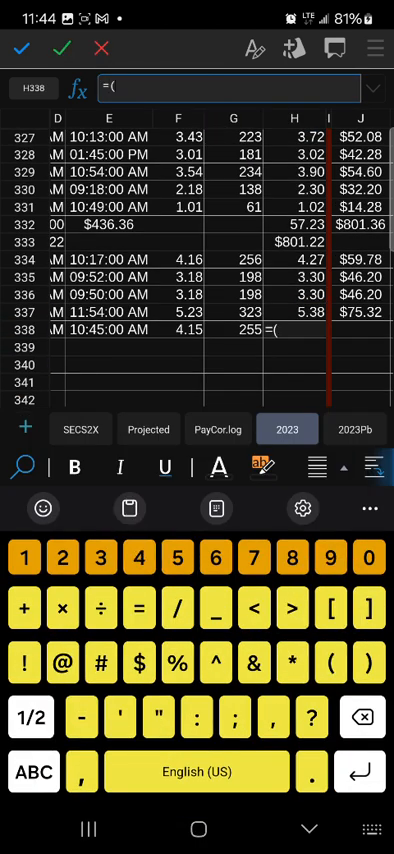
text(4*60)
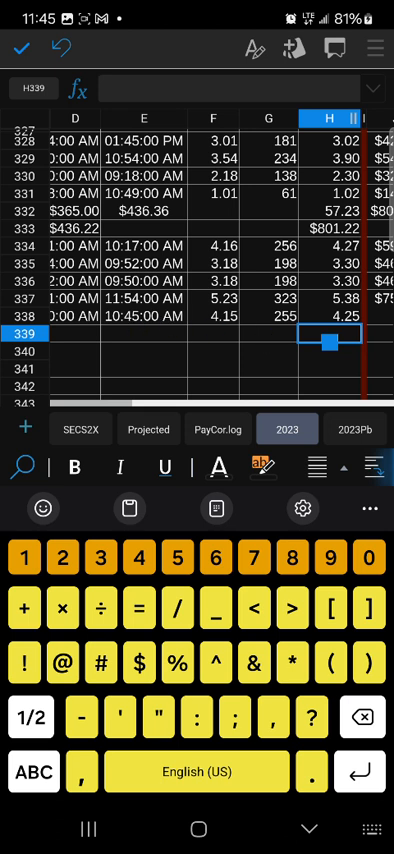
After checking earlier pay formulas, enter =4.25 times the hourly rate in row 338's pay column
scroll(up, 3)
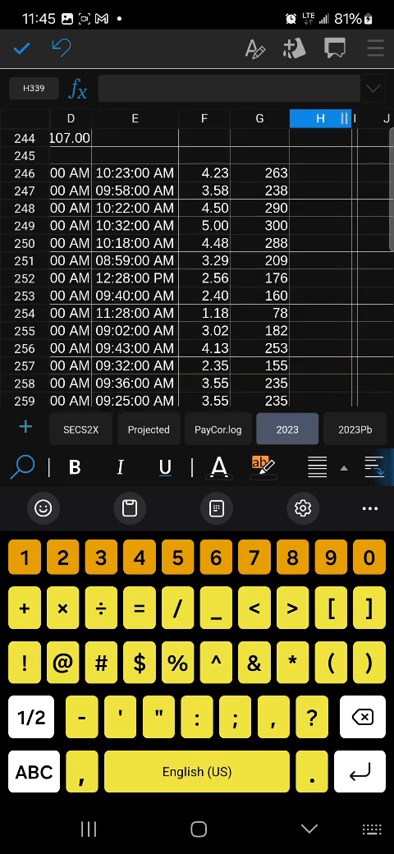
scroll(down, 3)
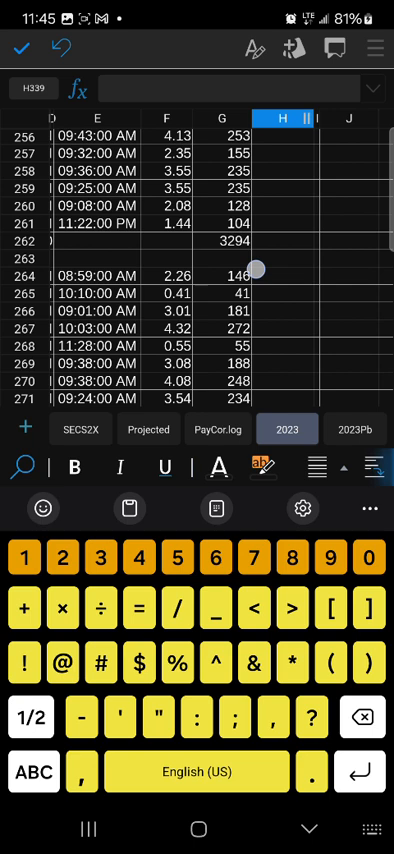
scroll(down, 3)
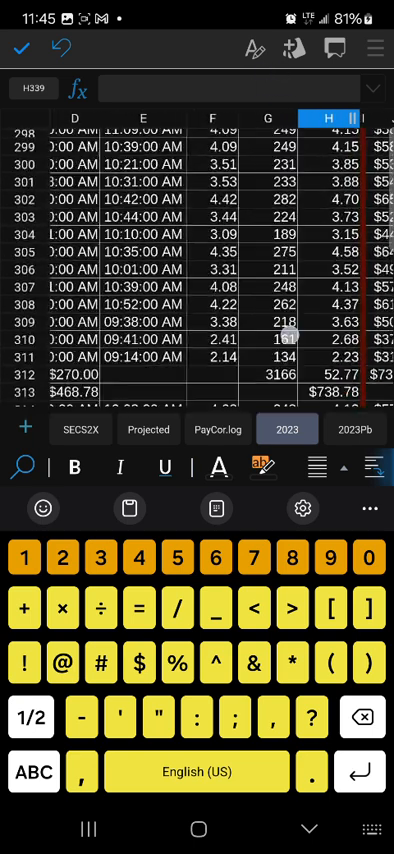
scroll(down, 3)
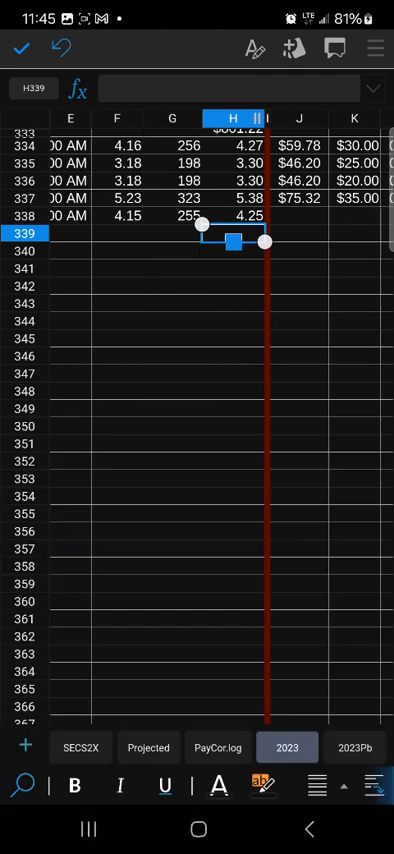
scroll(up, 3)
text(=4.)
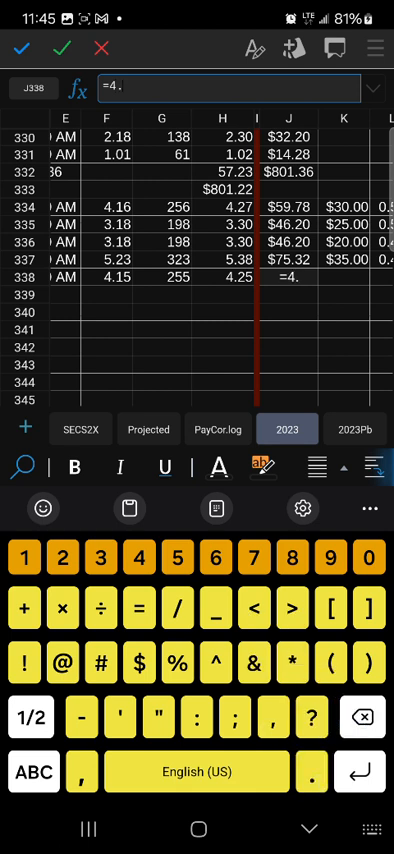
text(25*1)
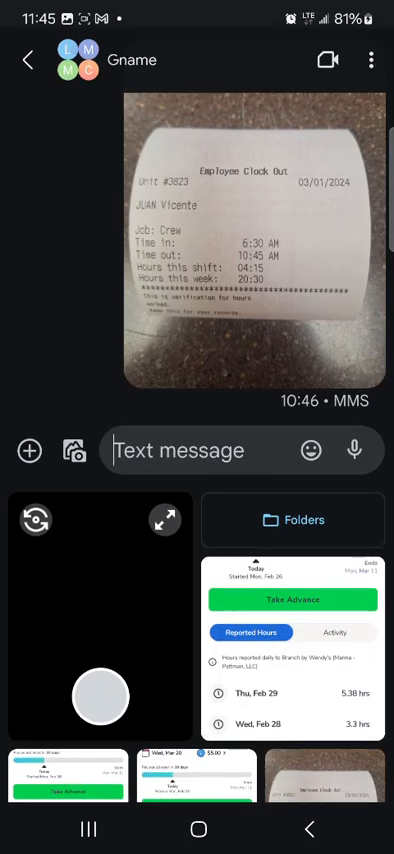
Return to the home screen and open Chrome to the Heartbreak Ridge movie page
click(198, 828)
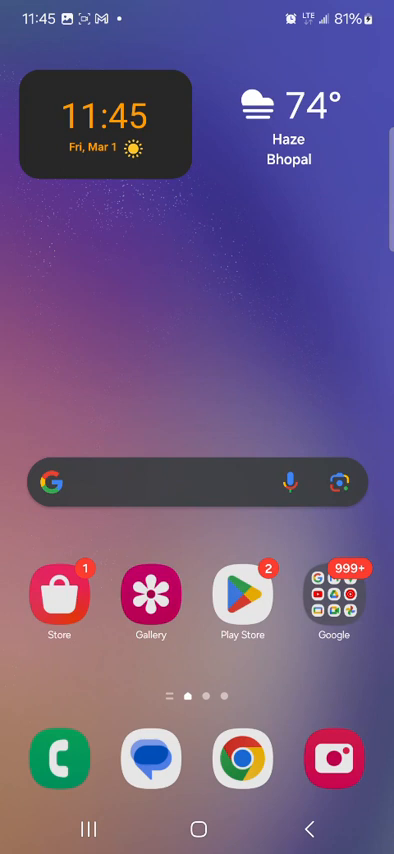
click(196, 828)
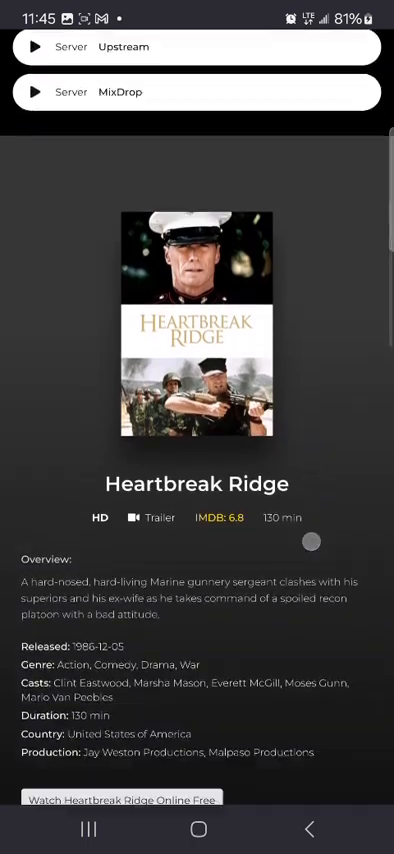
Start playing Heartbreak Ridge in the page's video player
scroll(down, 3)
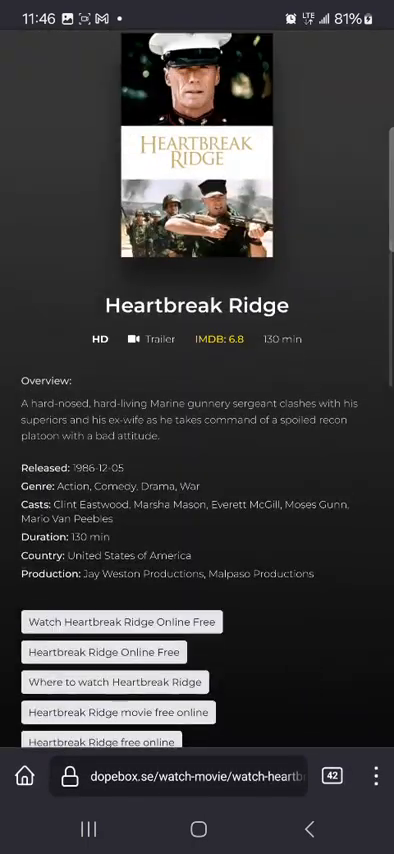
scroll(up, 3)
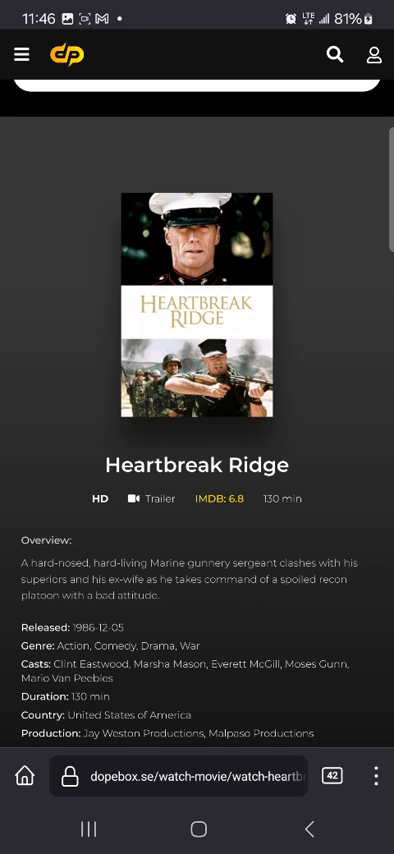
click(196, 316)
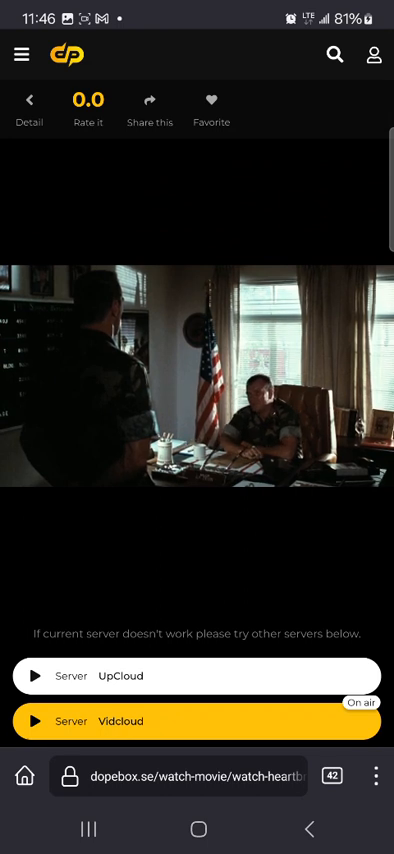